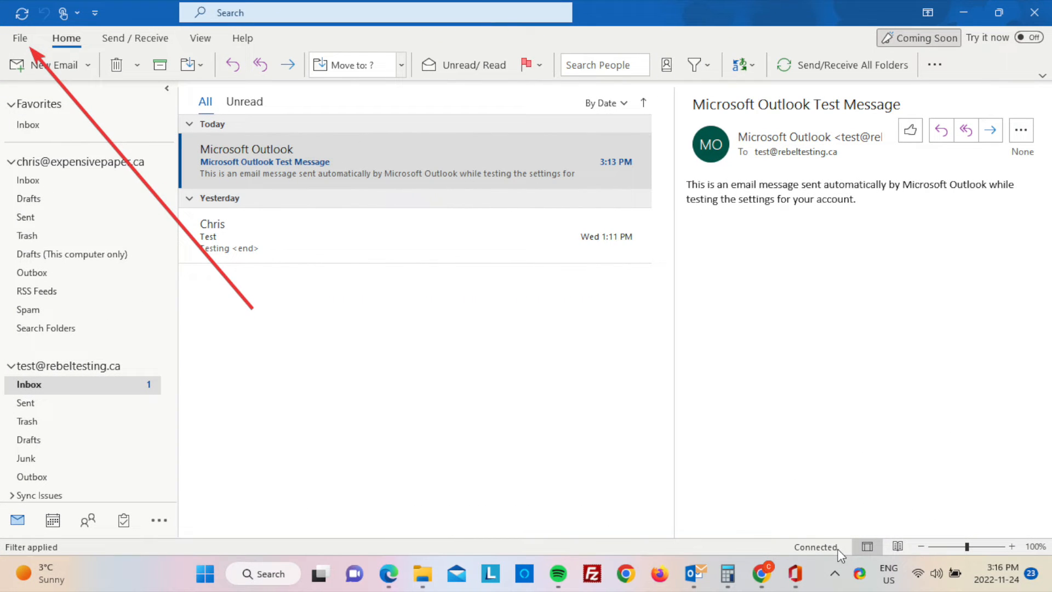
left_click(20, 37)
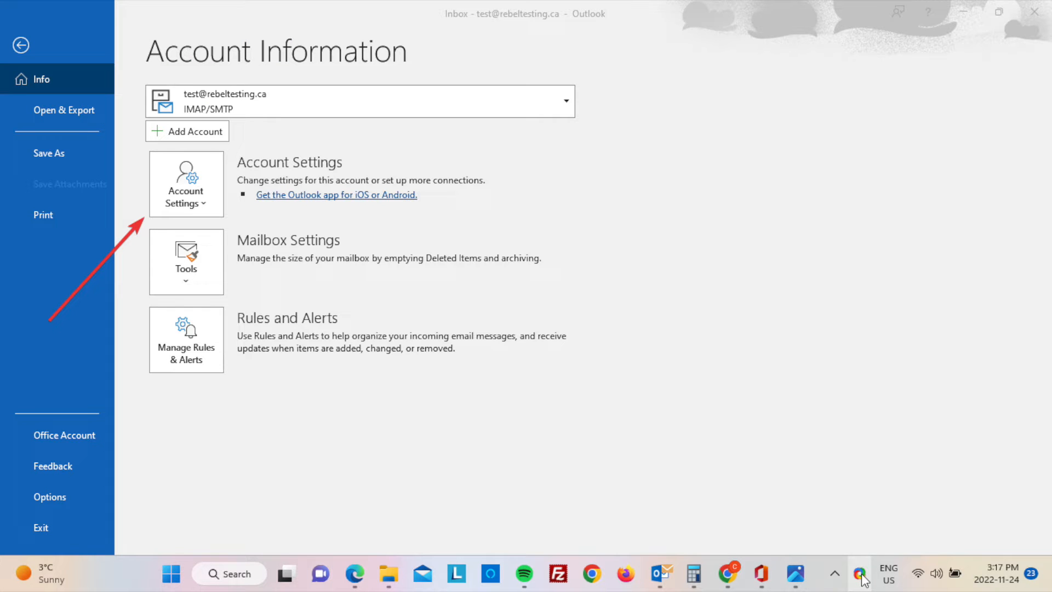
left_click(186, 195)
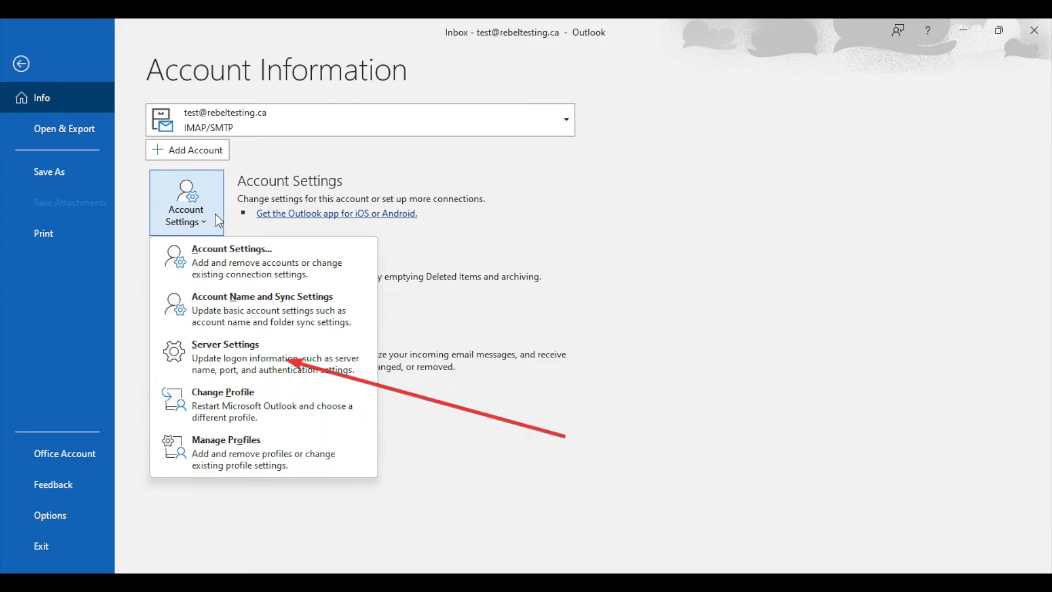
Step: Open Server Settings showing incoming mail on mail.rebel.com, port 993, SSL/TLS
left_click(225, 344)
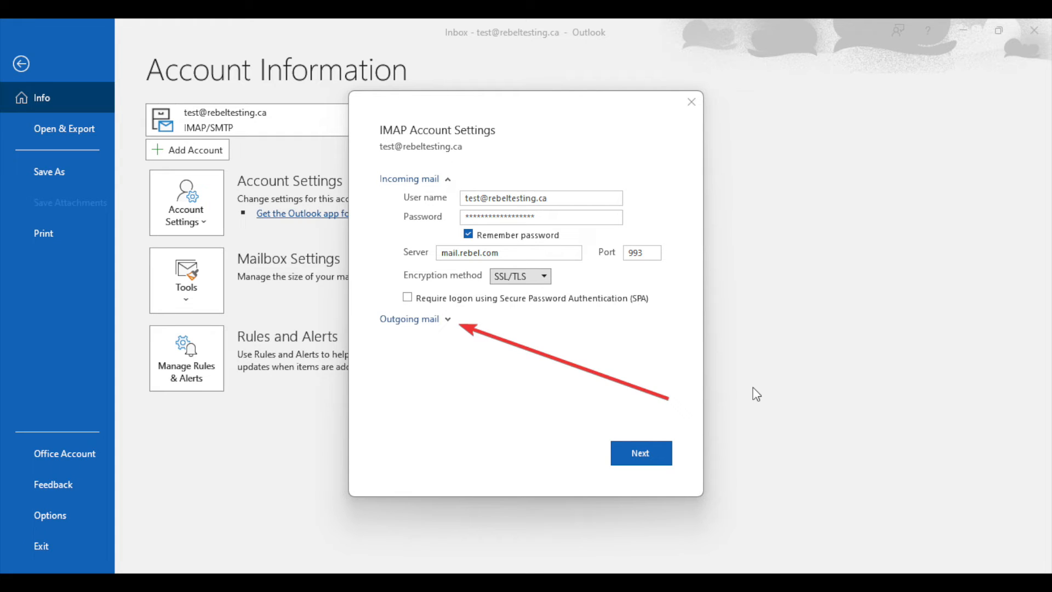
Step: Expand outgoing mail: smtp.rebel.com, port 587, STARTTLS, authentication from incoming server settings
left_click(408, 319)
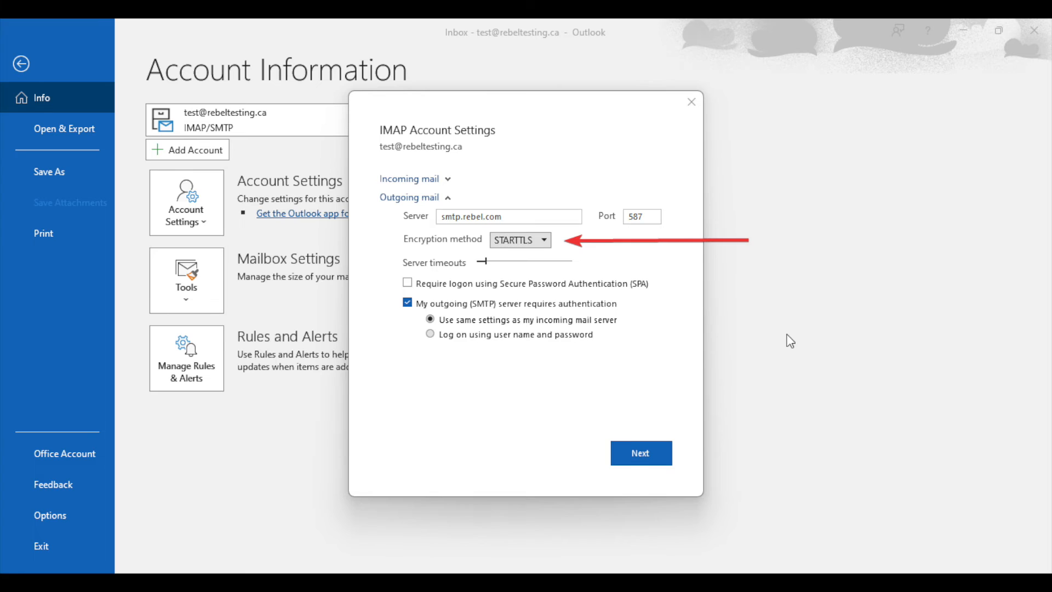
Step: Change the test account's general IMAP settings via the accounts list, leaving Root folder path blank
left_click(186, 202)
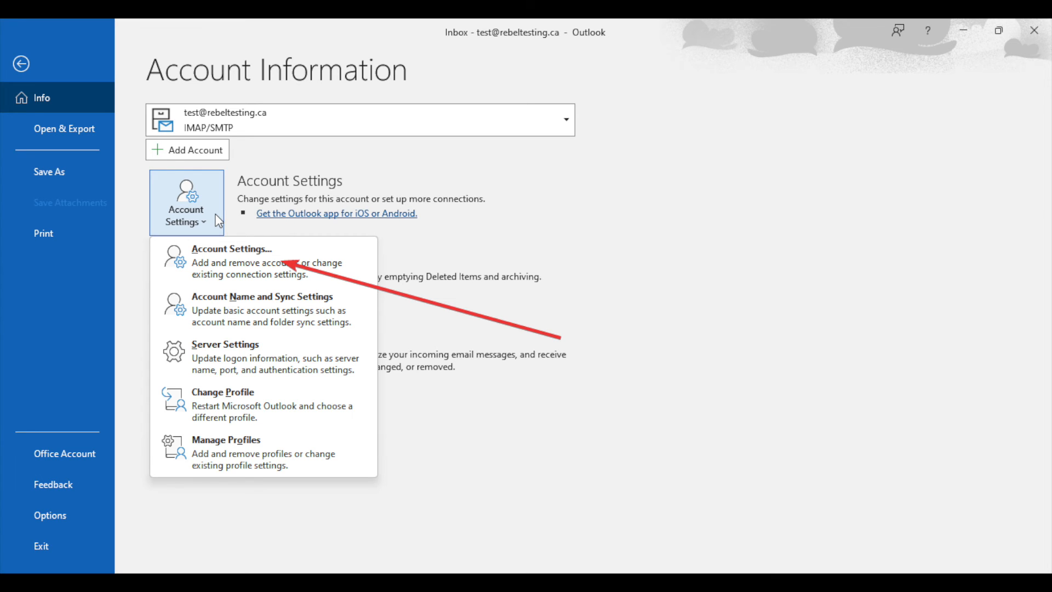
left_click(231, 248)
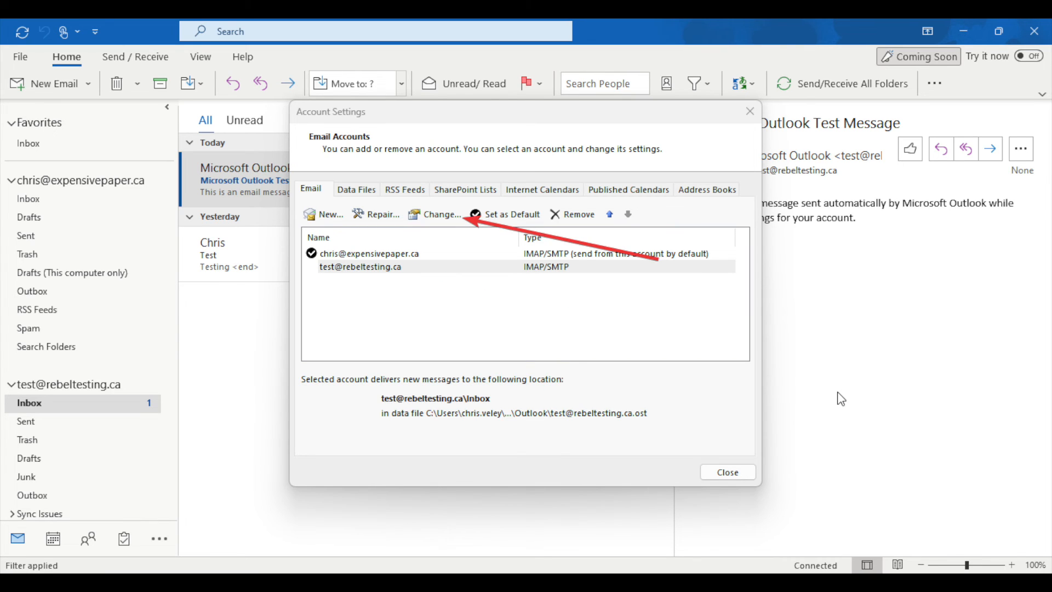
left_click(437, 214)
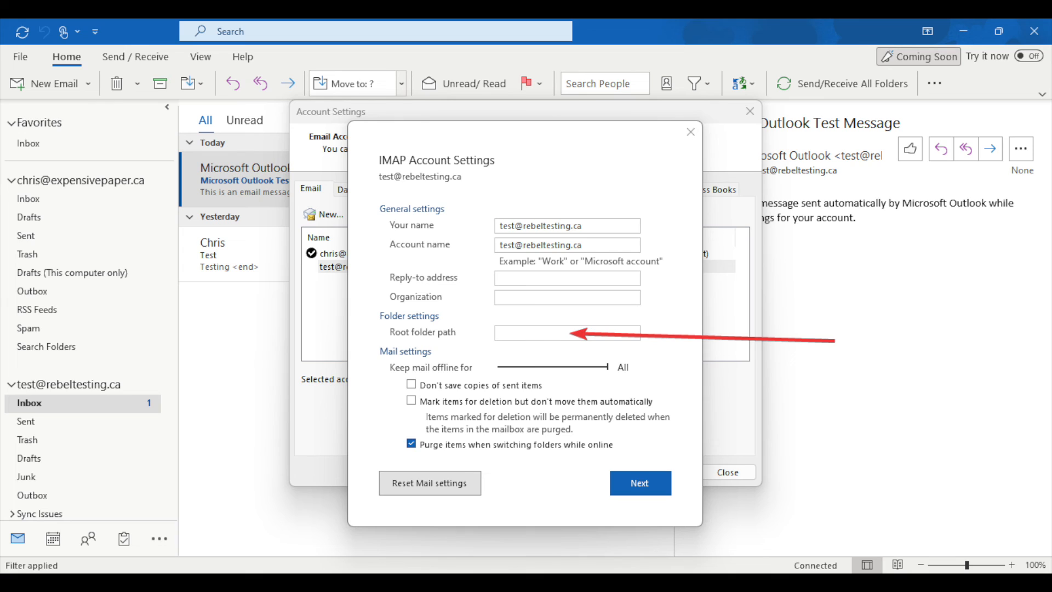